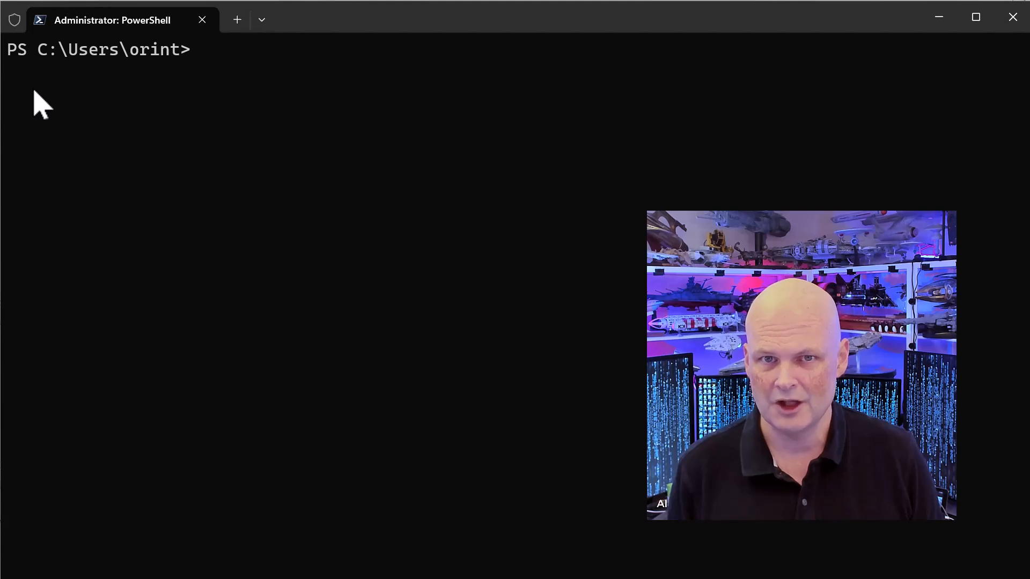
Step: List the VMs, expose virtualization extensions on TWT-HV-B's processor, and clear the screen
text(get-vm)
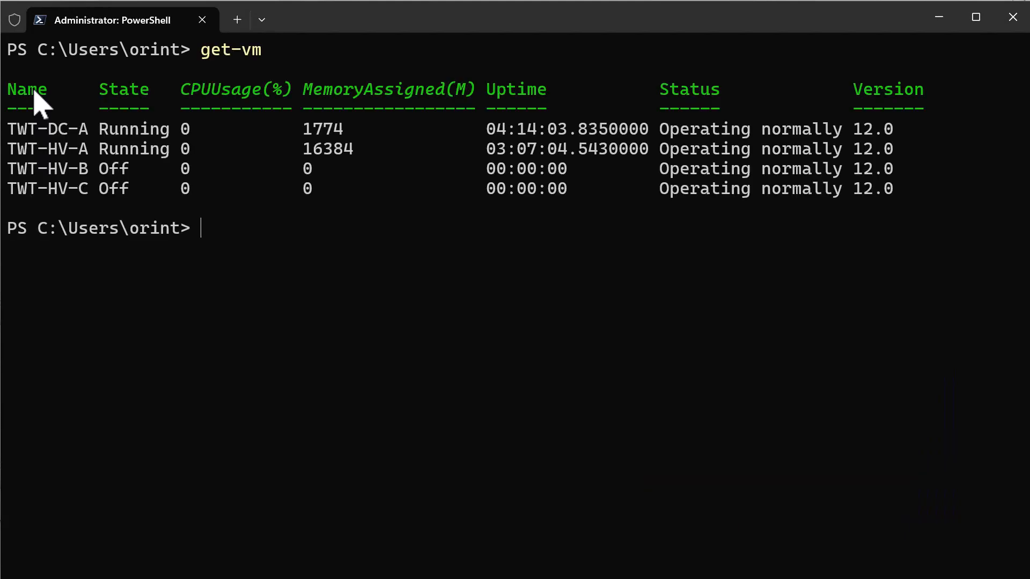
text(set-VMProcessor -vmname TWT-HV-B -ExposeVirtualizationExtensions $true)
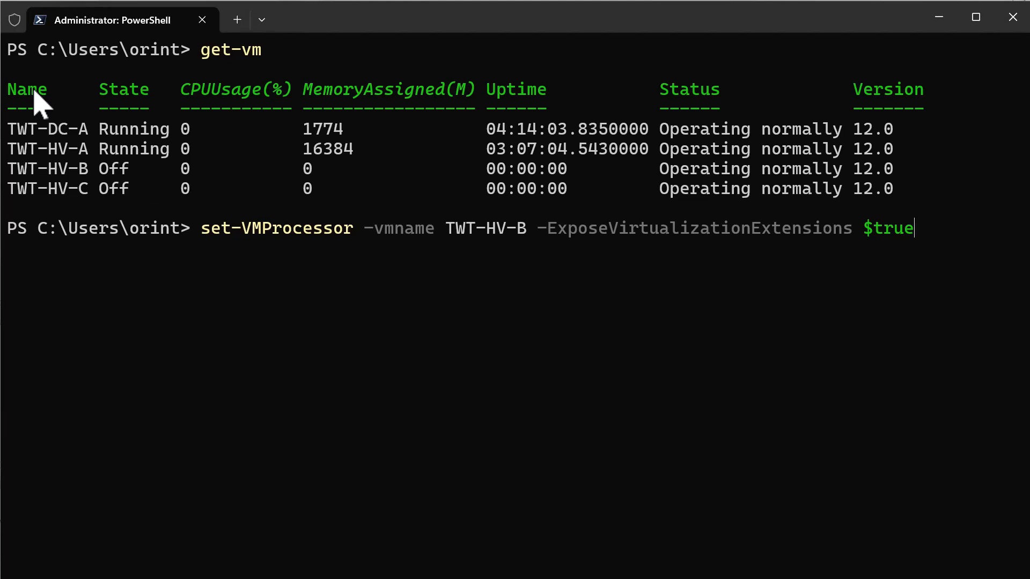
text(cls)
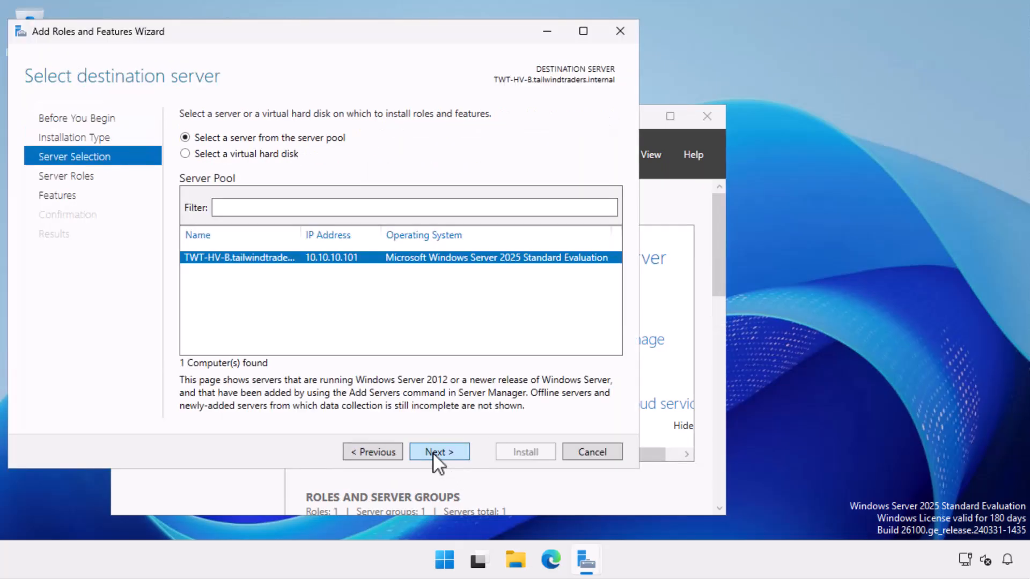
Step: Select the Hyper-V role with its management tools, then dismiss the BIOS virtualization error
click(438, 451)
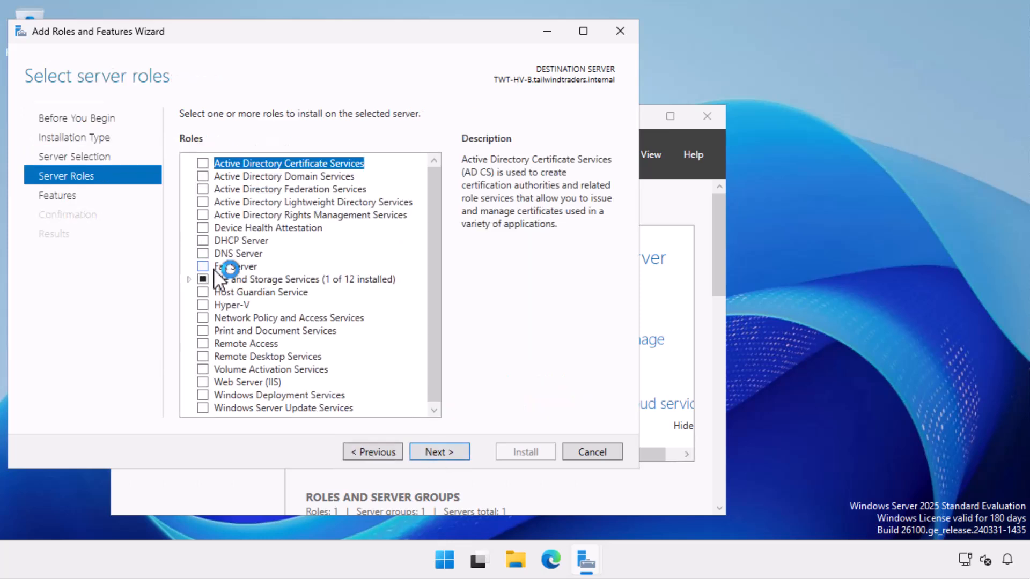
click(202, 304)
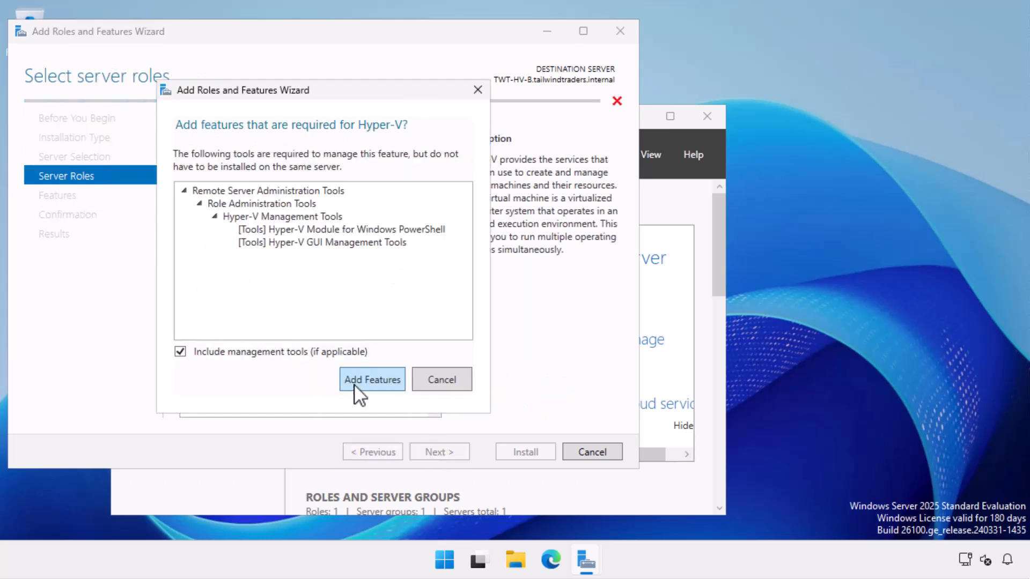
click(372, 379)
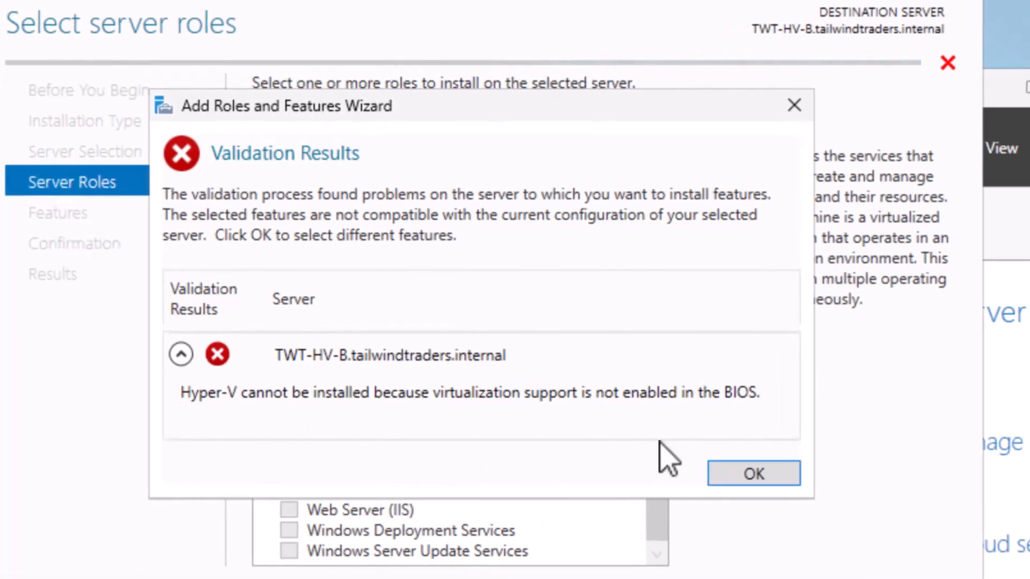
mouse_move(782, 420)
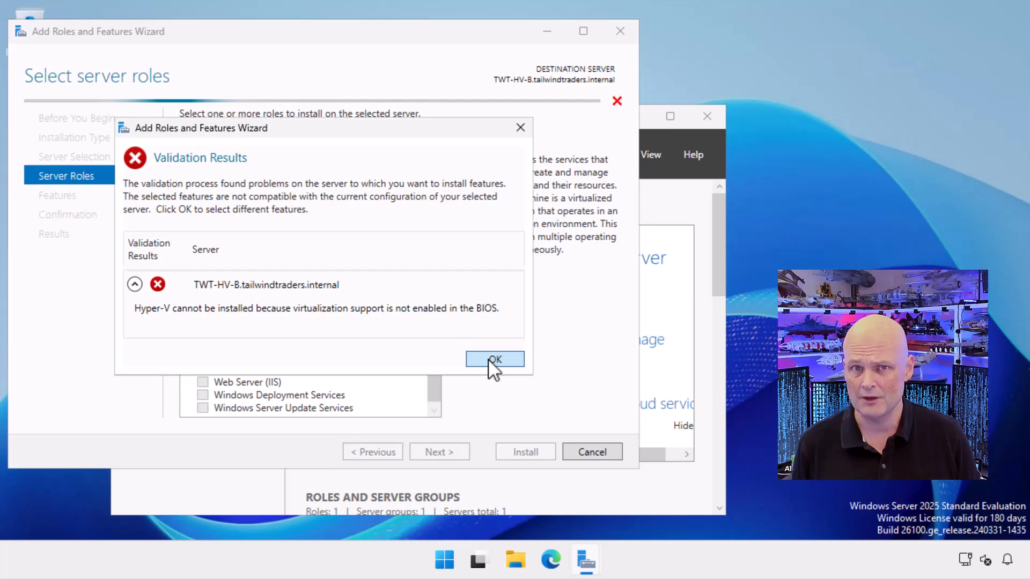
click(495, 360)
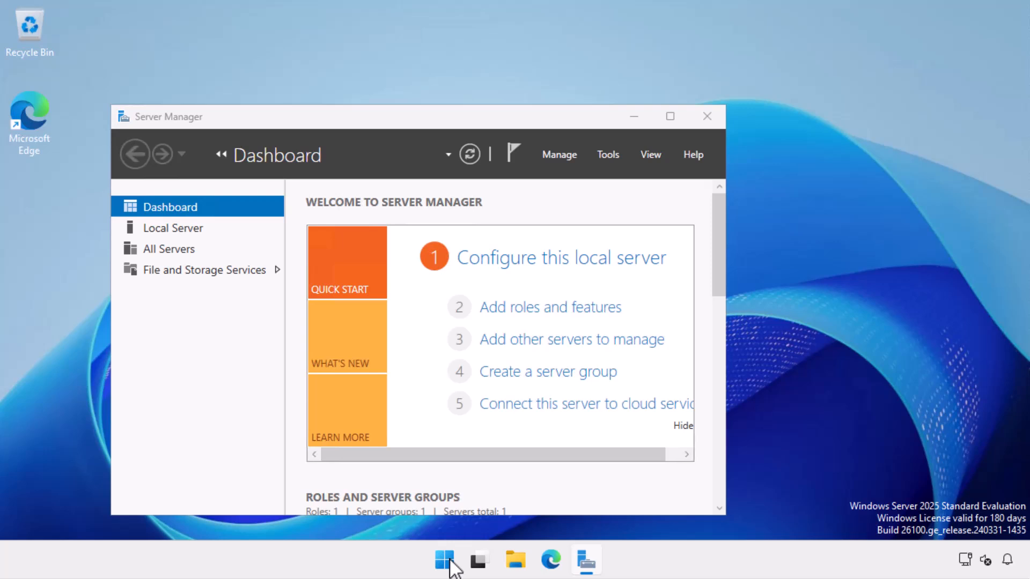
mouse_move(437, 512)
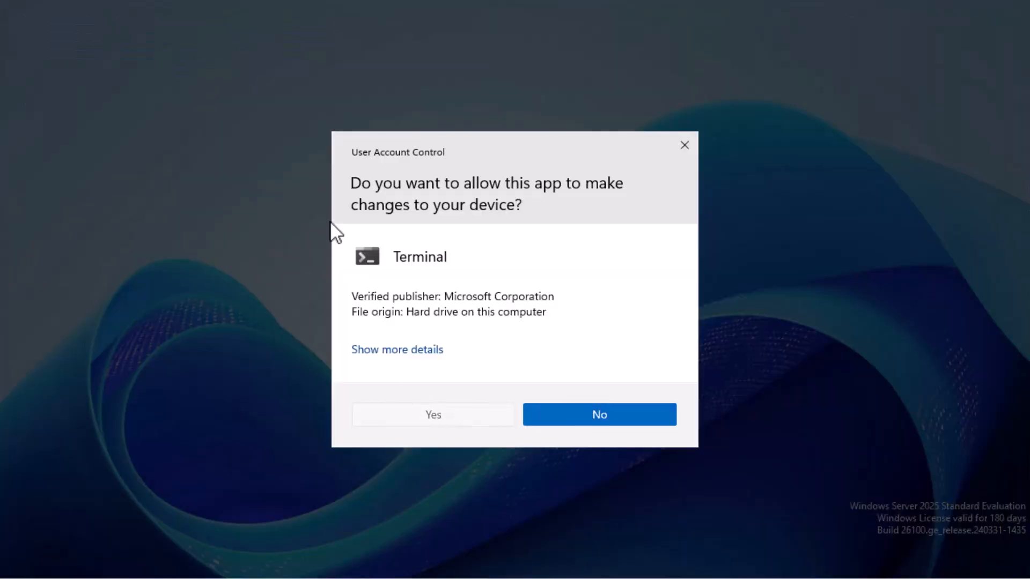
Step: In elevated PowerShell, set bcdedit hypervisorlaunchtype to auto and run Restart-Computer
click(433, 415)
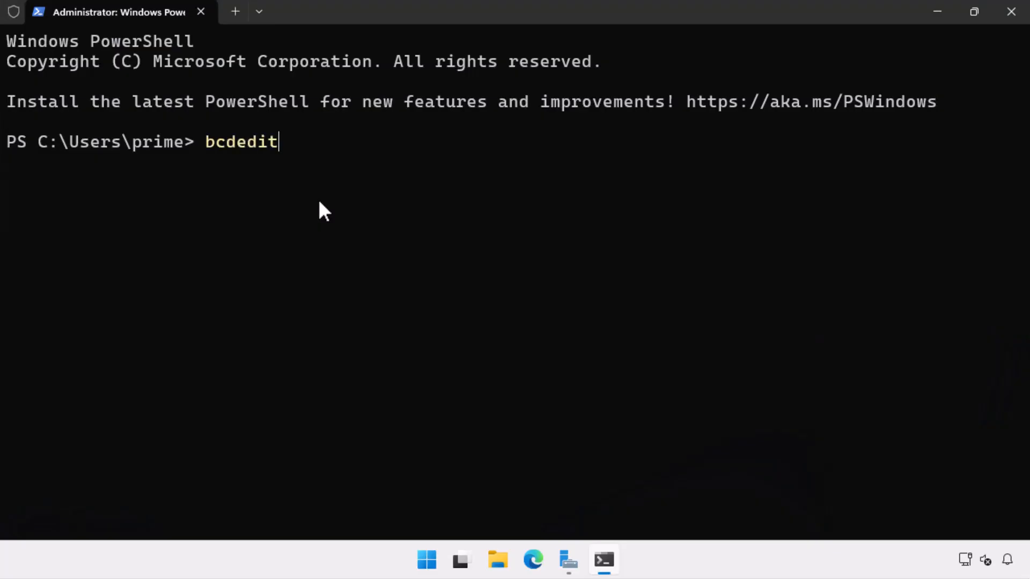
text(/set hypervisorlaunchtype)
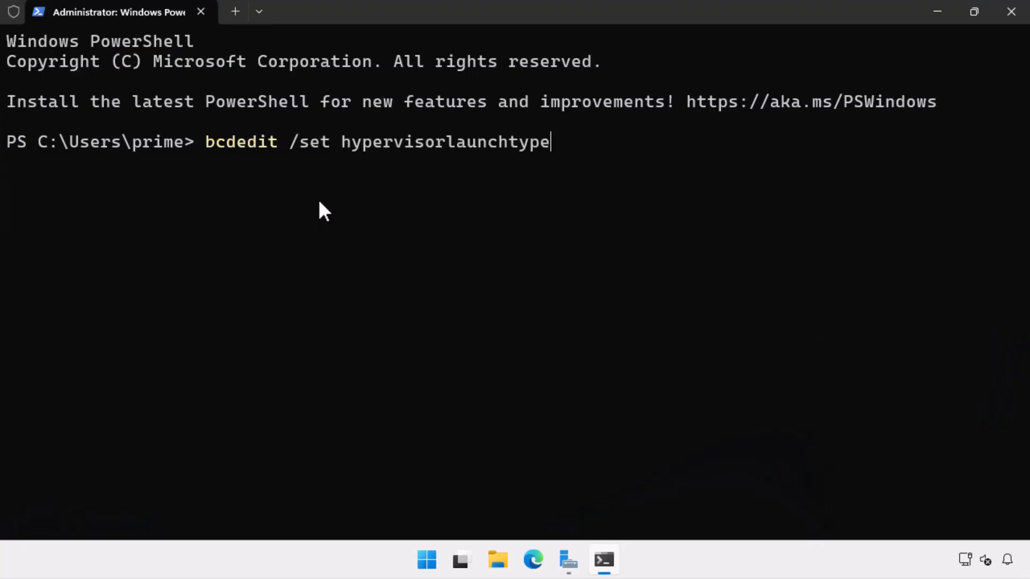
text(auto)
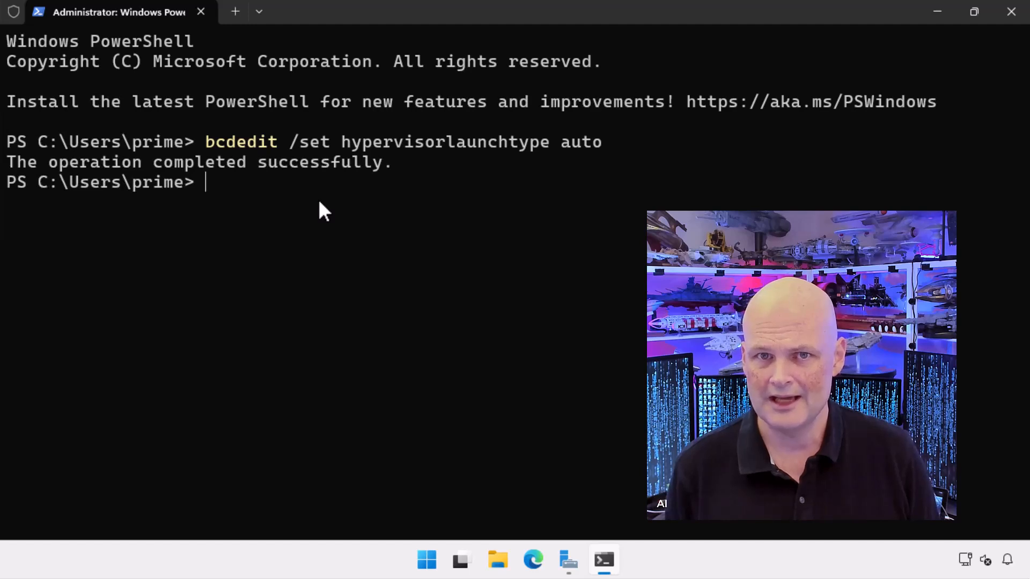
text(restart-c)
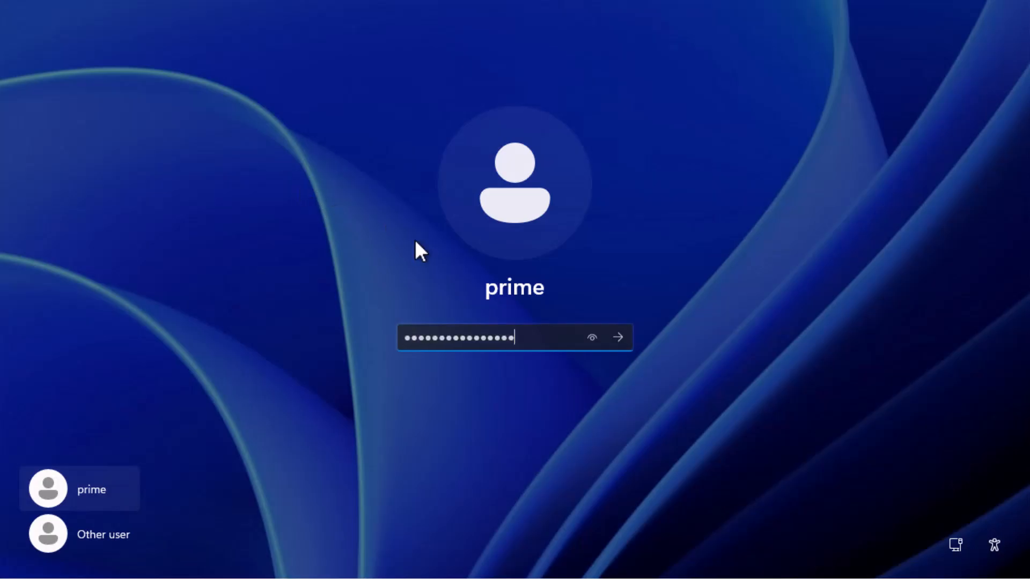
Step: Sign in, select and install Hyper-V on TWT-HV-B, then restart with the default reason
click(617, 337)
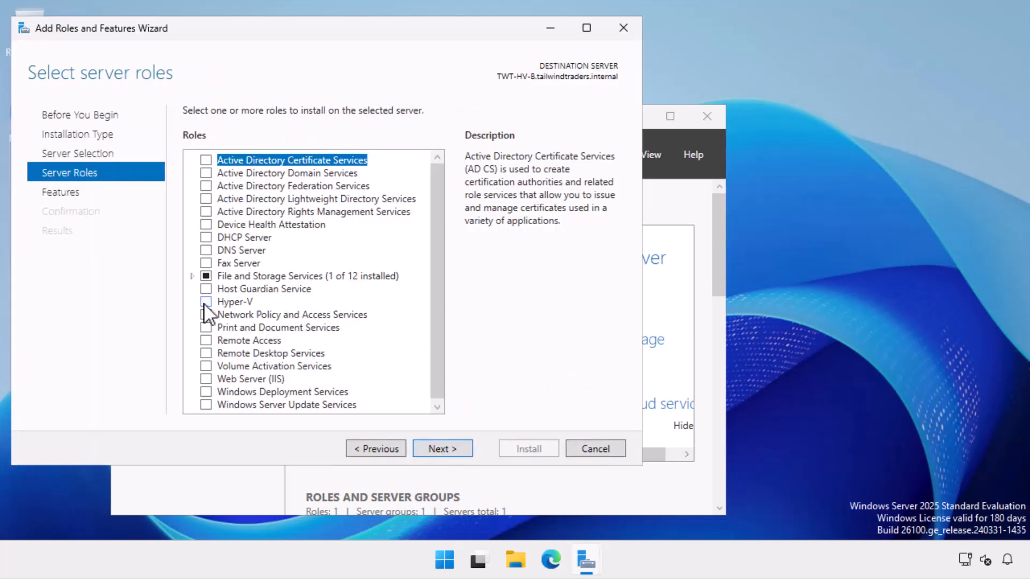
click(205, 301)
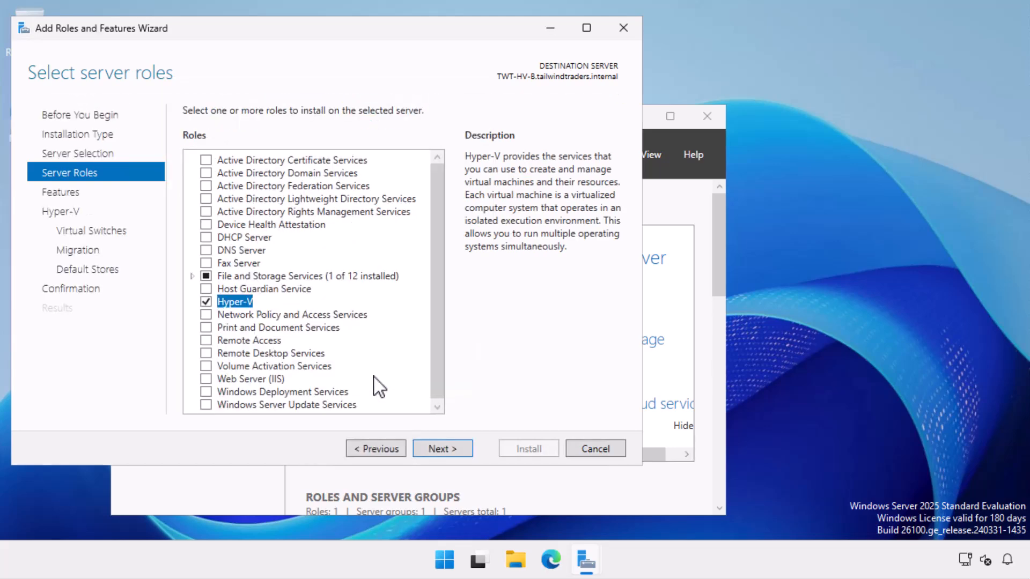
click(441, 449)
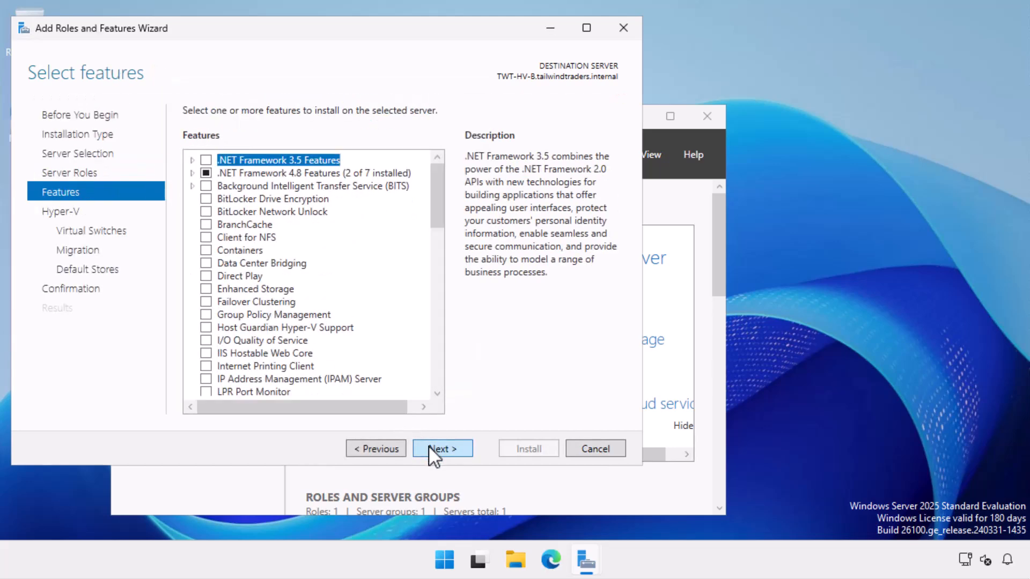
click(442, 448)
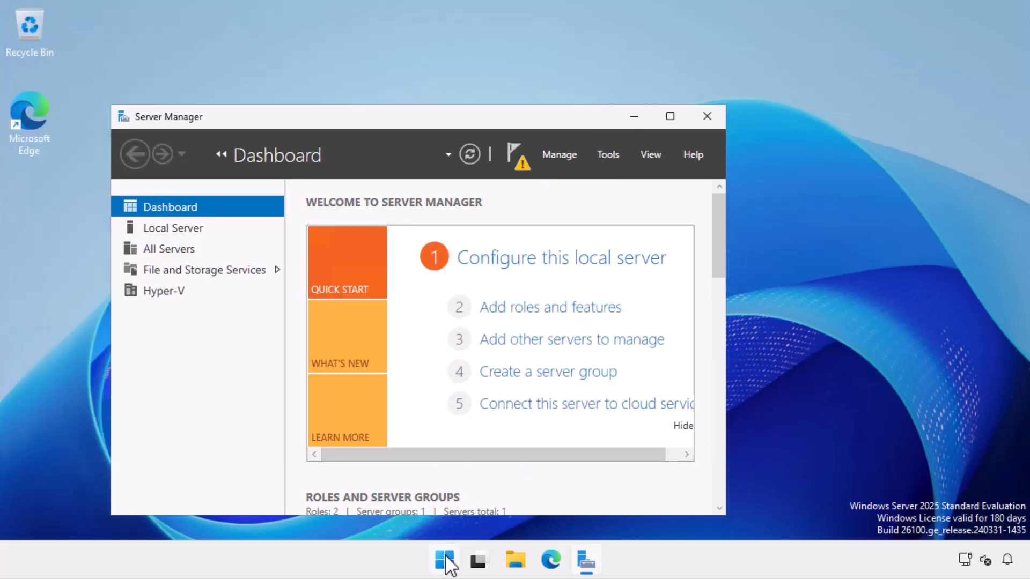
click(444, 560)
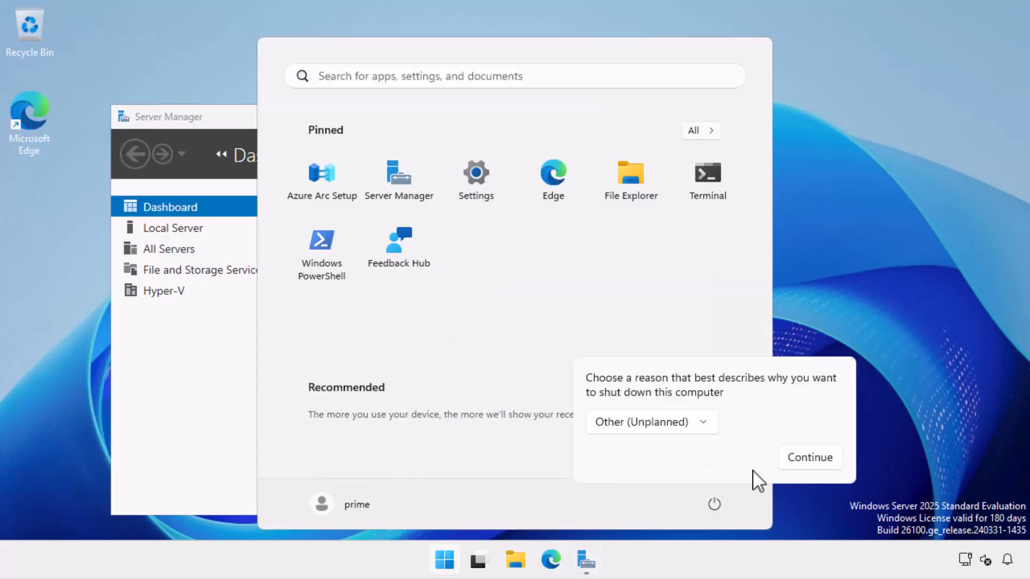
click(809, 458)
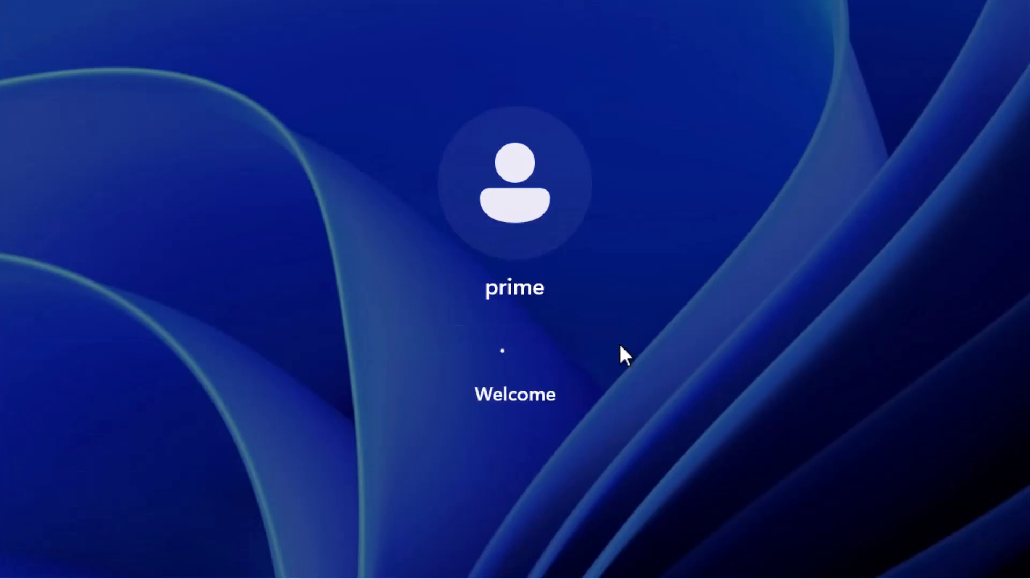